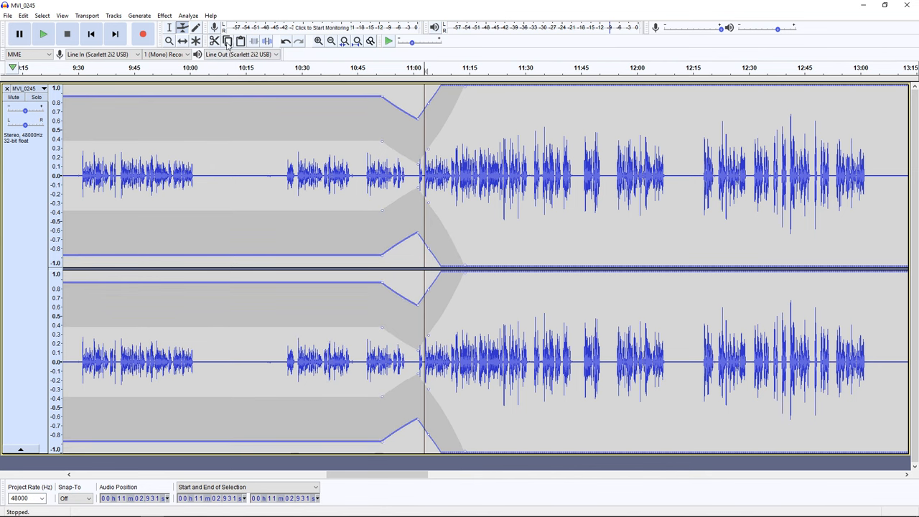
Apply the Compressor effect to the selected region of the stereo recording.
click(164, 14)
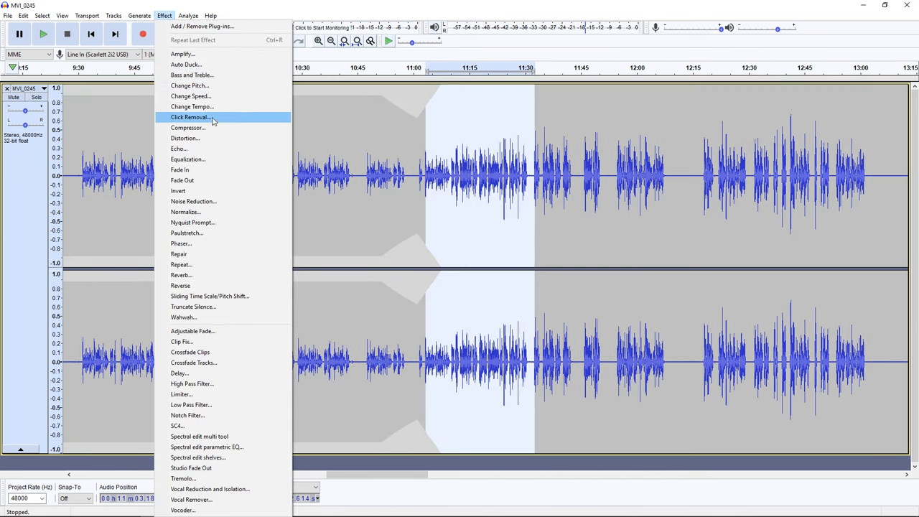
mouse_move(215, 127)
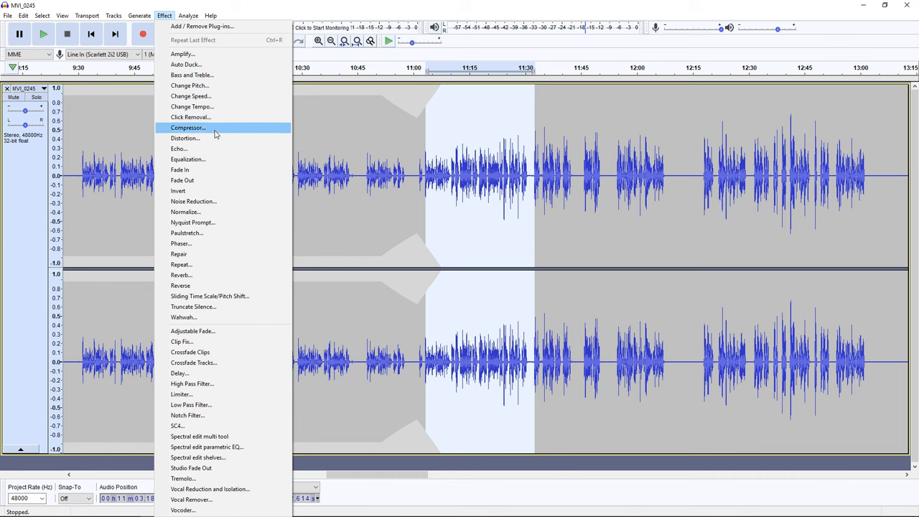
click(186, 126)
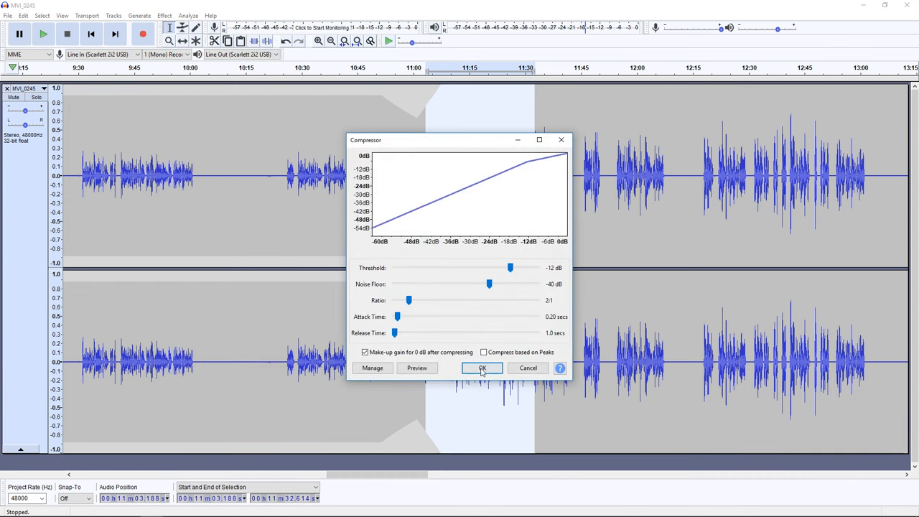
click(483, 367)
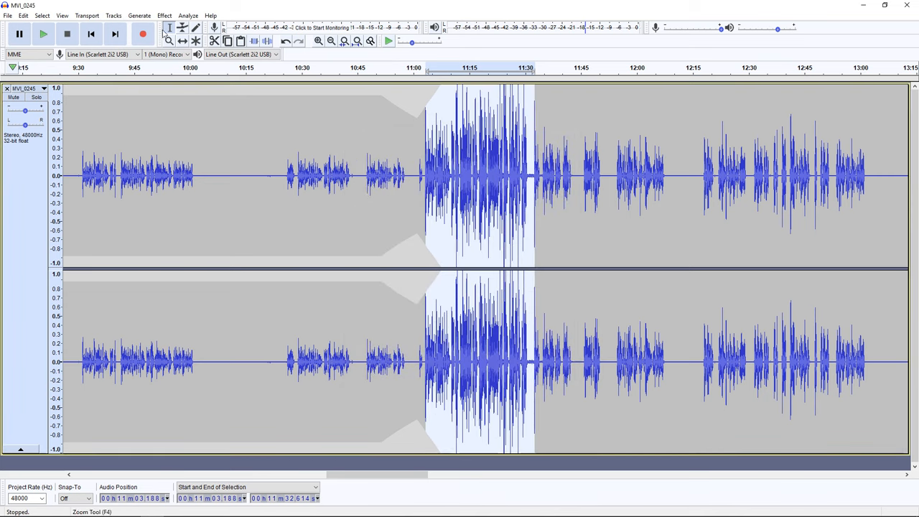
View the Equalization curve for the recording and dismiss it.
click(164, 15)
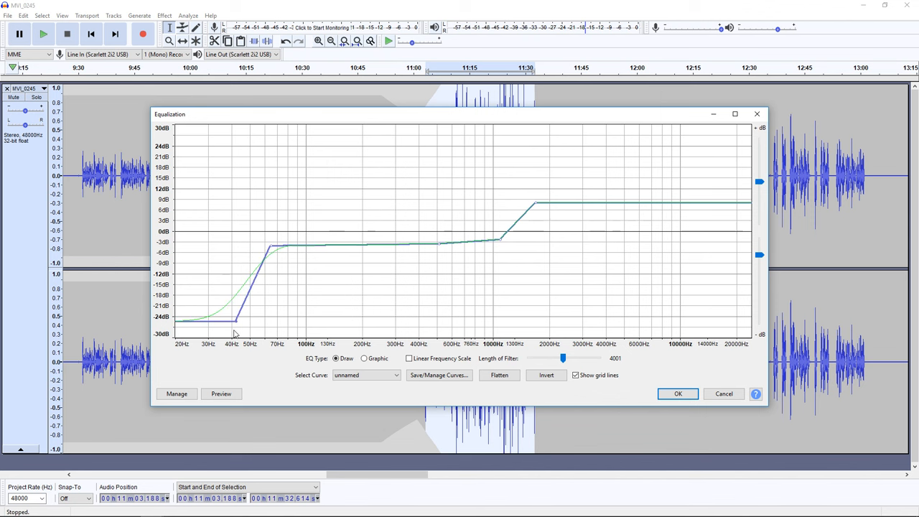
click(677, 393)
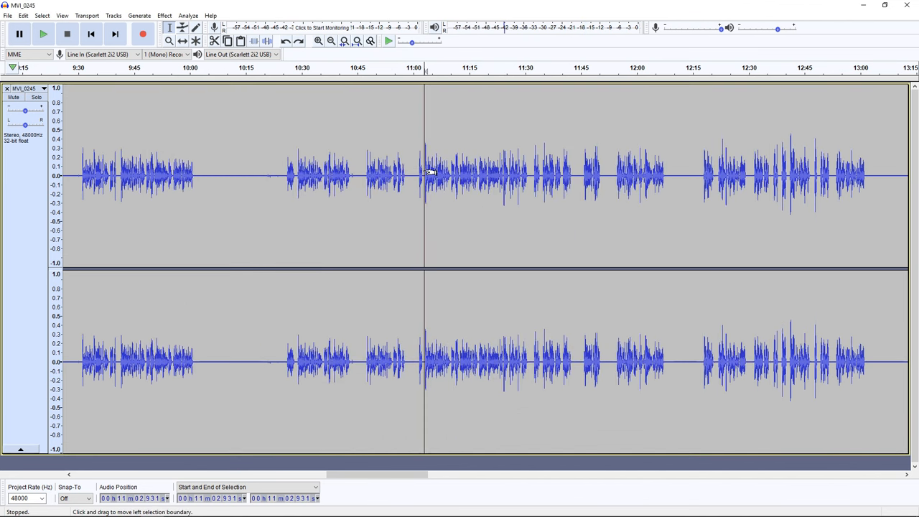
click(43, 35)
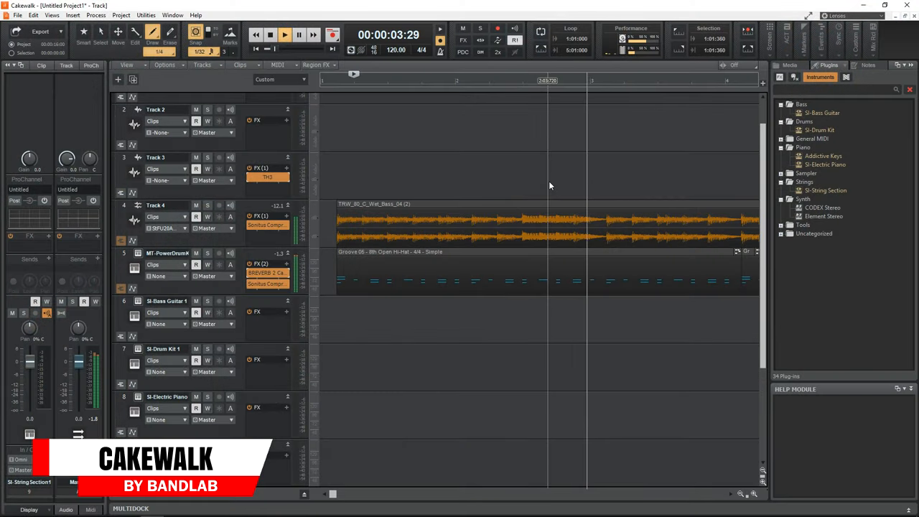
Show Breverb 2 on the MT-PowerDrumKit track with the Tiny Drum Space preset.
click(270, 35)
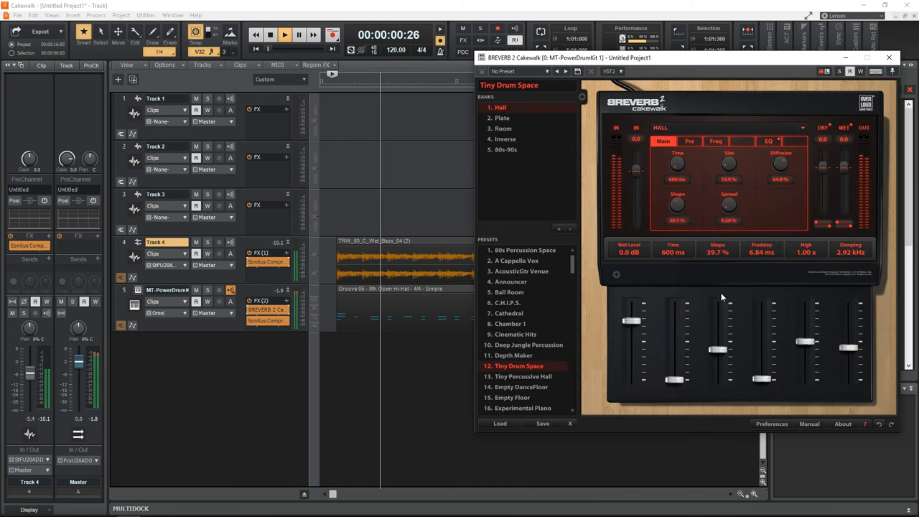
click(508, 325)
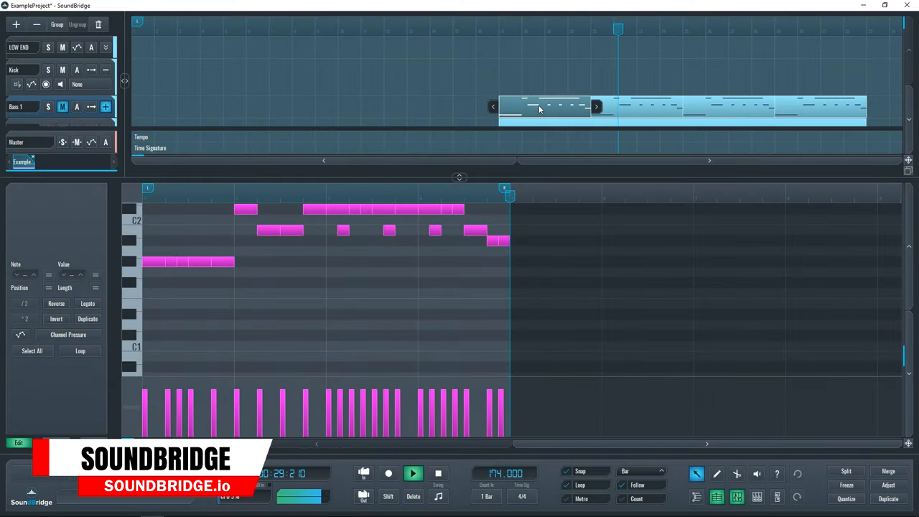
Show the Mixer view, then the RitMix drum sampler's Pads page.
click(757, 497)
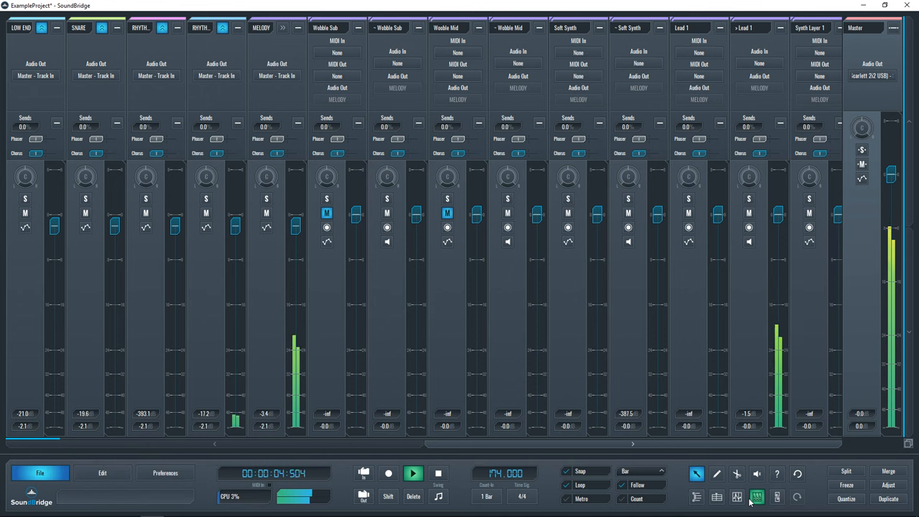
click(757, 497)
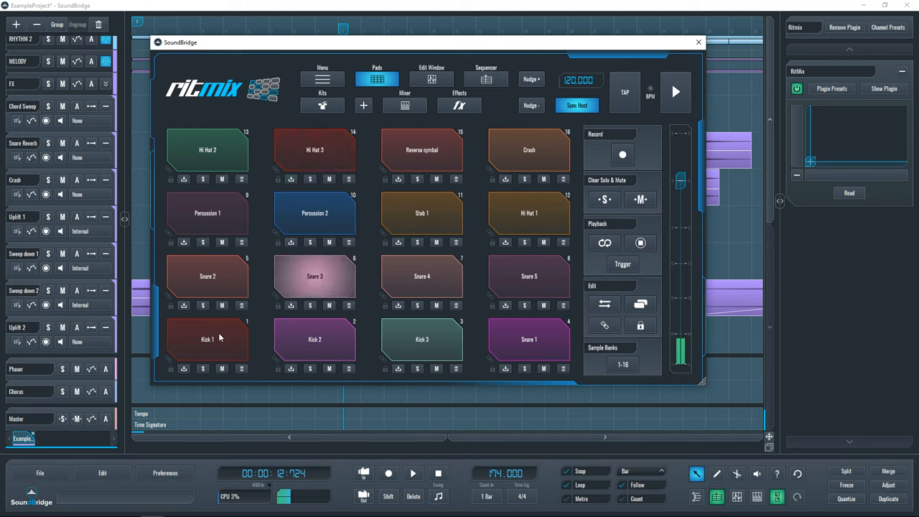
Audition the Kick 2 pad and adjust its amp envelope decay and sustain.
click(207, 339)
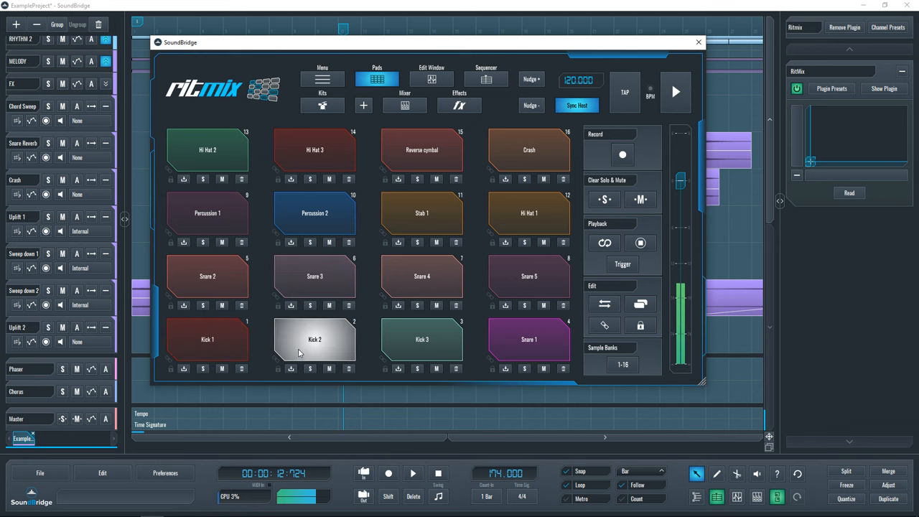
click(431, 79)
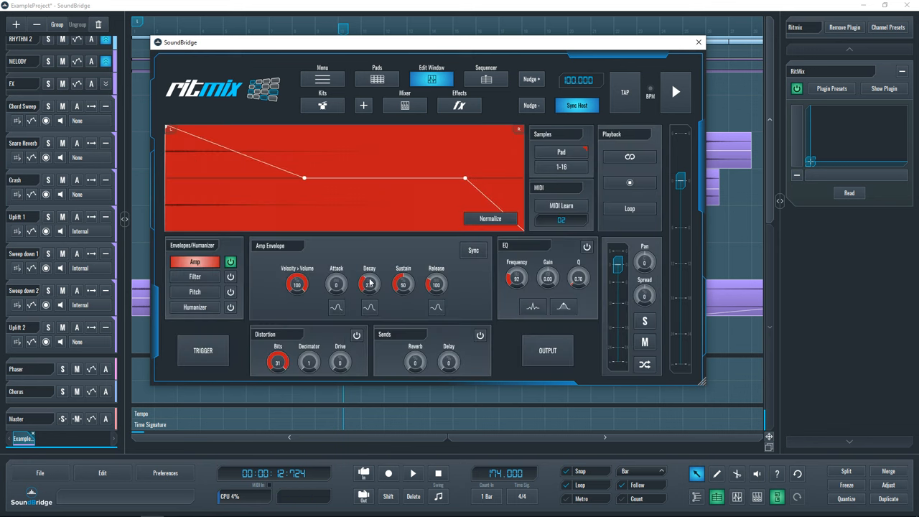
drag(369, 285, 369, 270)
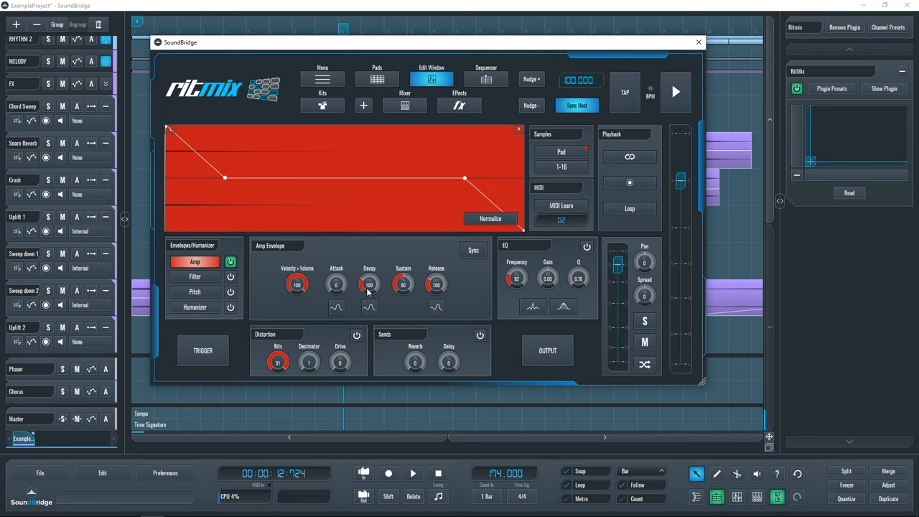
drag(404, 285, 407, 302)
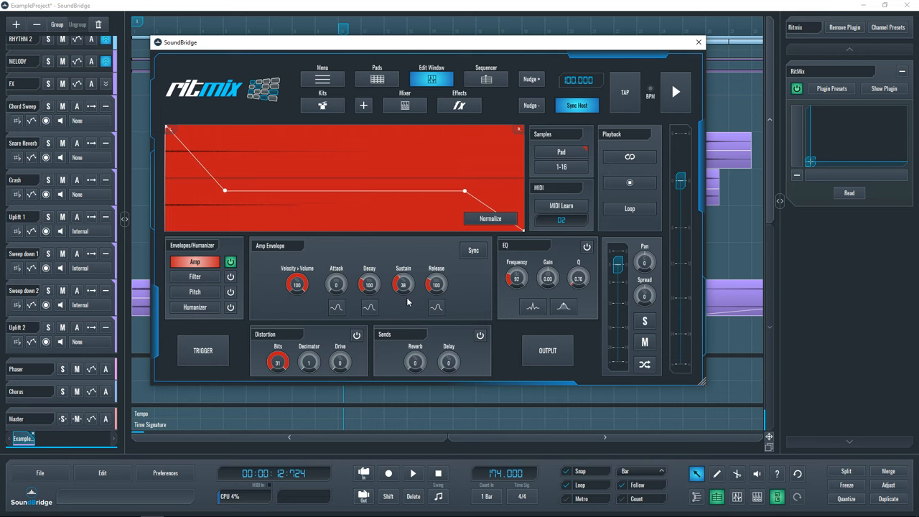
Show the RitMix step sequencer page.
click(485, 79)
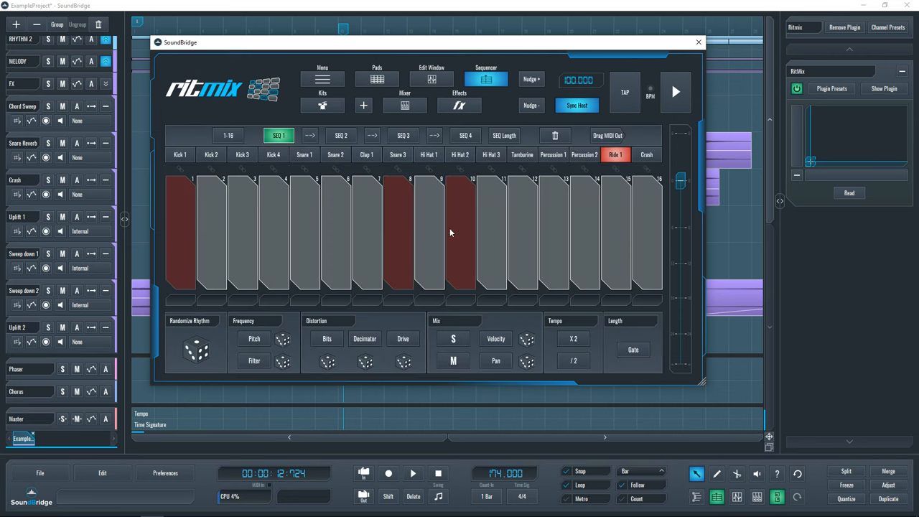
click(698, 41)
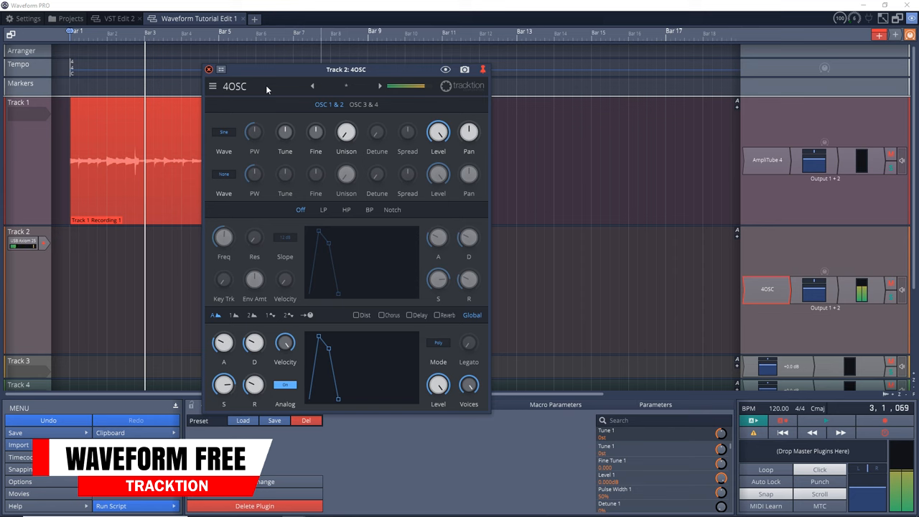
Browse Pattern Generator bass presets such as Acid 2 for the Track 1 MIDI clip.
click(210, 69)
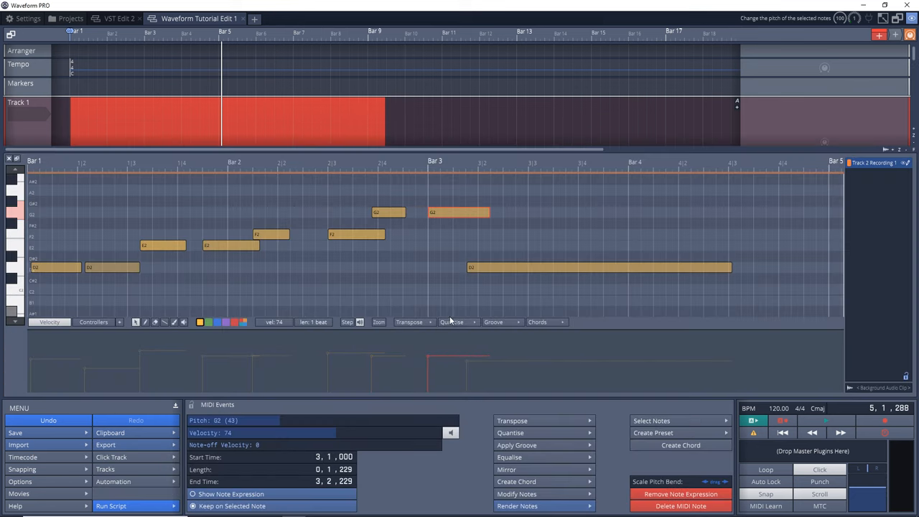
click(453, 322)
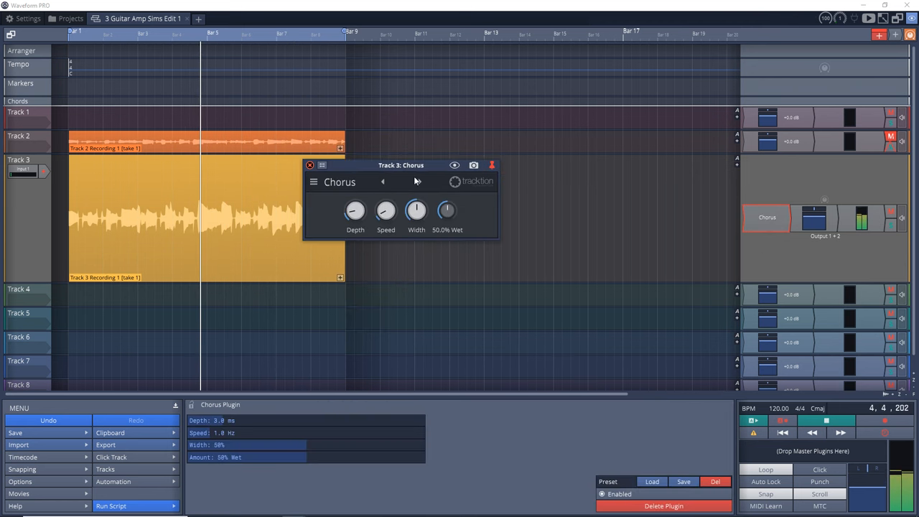
drag(385, 209, 400, 201)
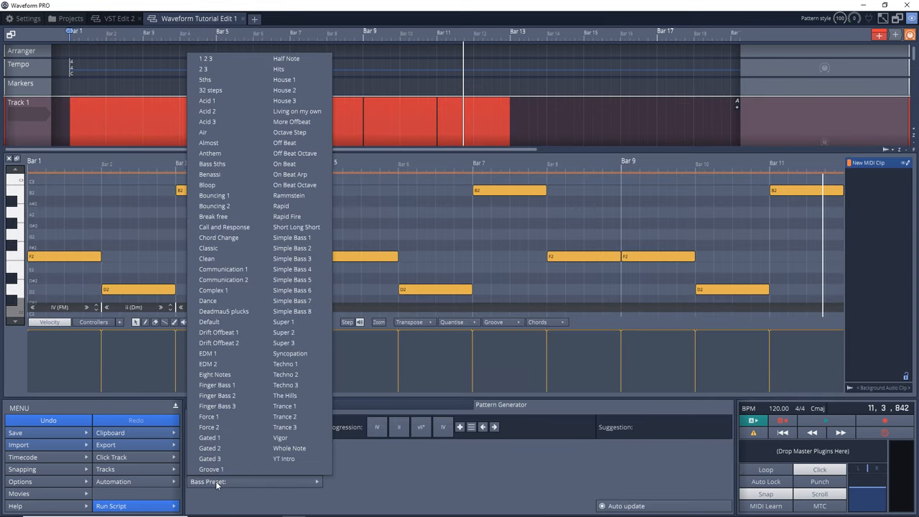
mouse_move(207, 112)
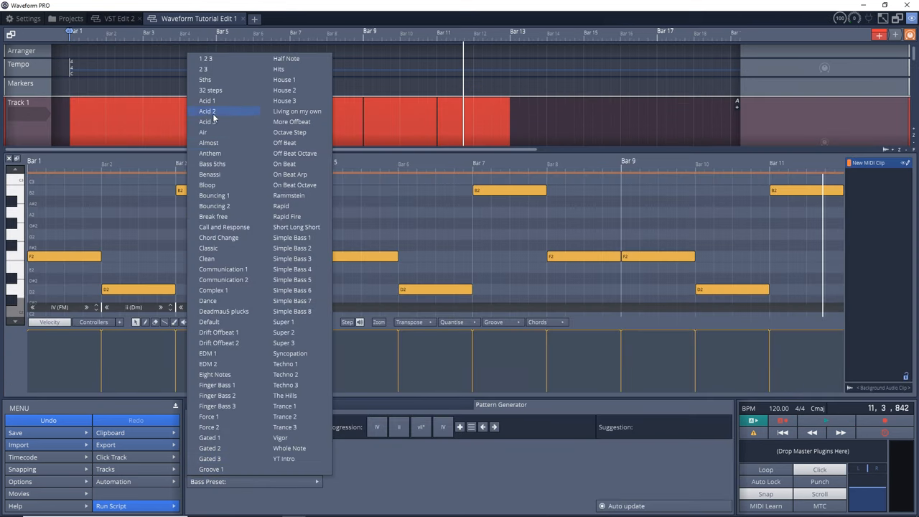
mouse_move(224, 142)
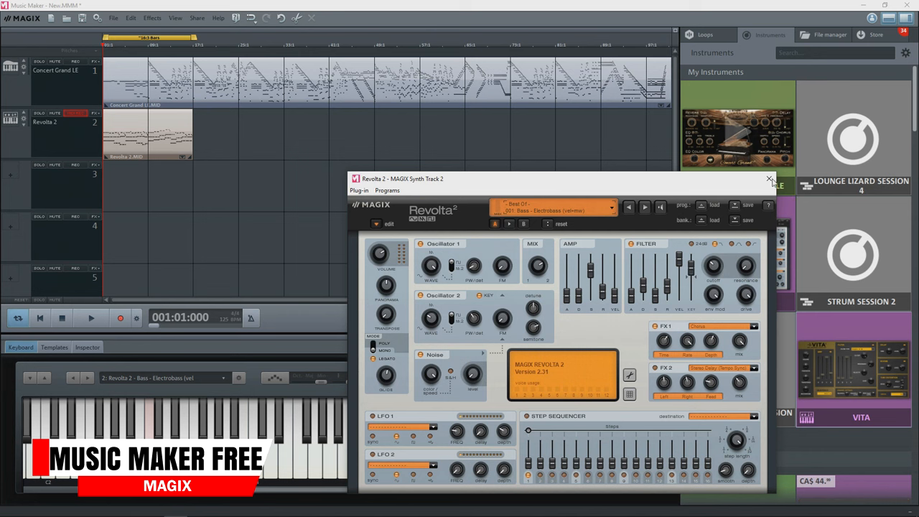
Close Revolta 2 and browse Drums, Brass and Sequences loops in the library.
click(769, 178)
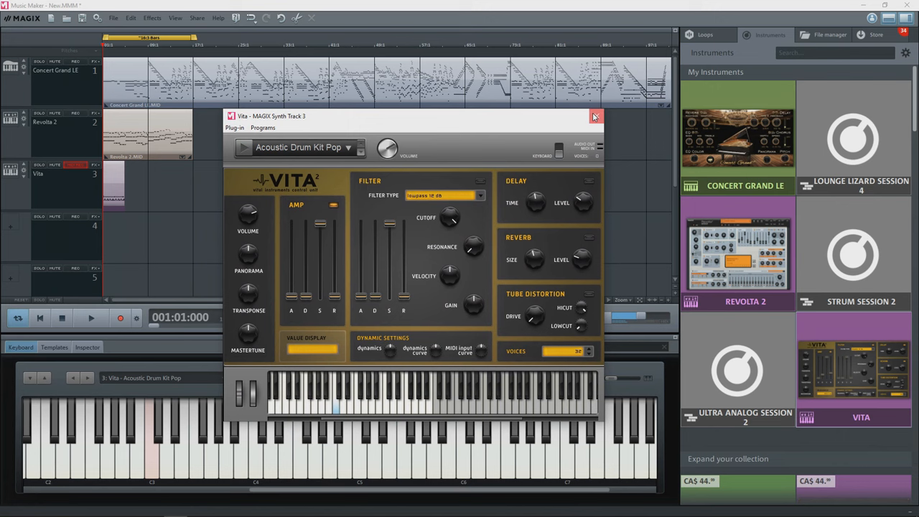
click(595, 116)
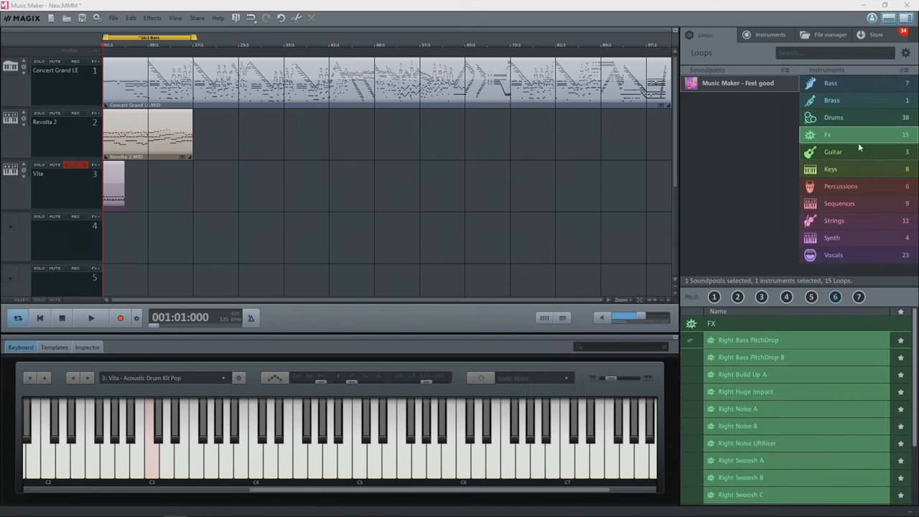
click(832, 117)
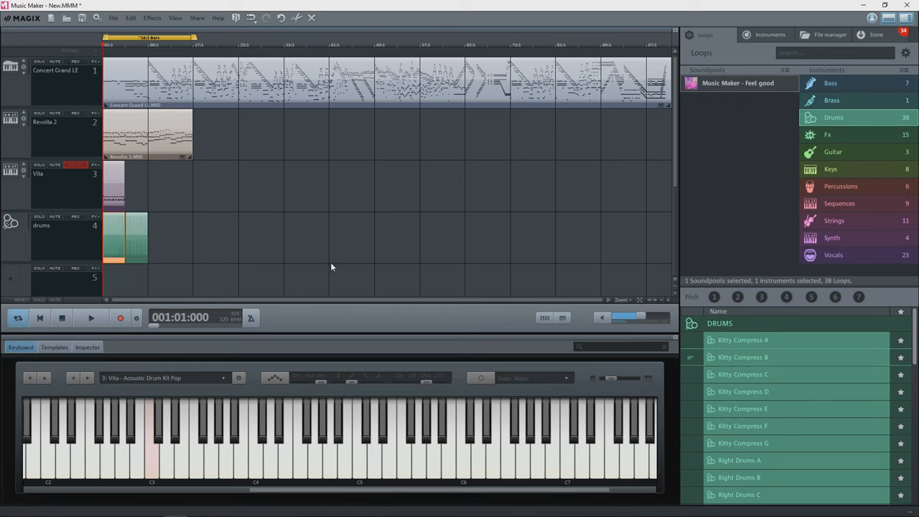
click(832, 100)
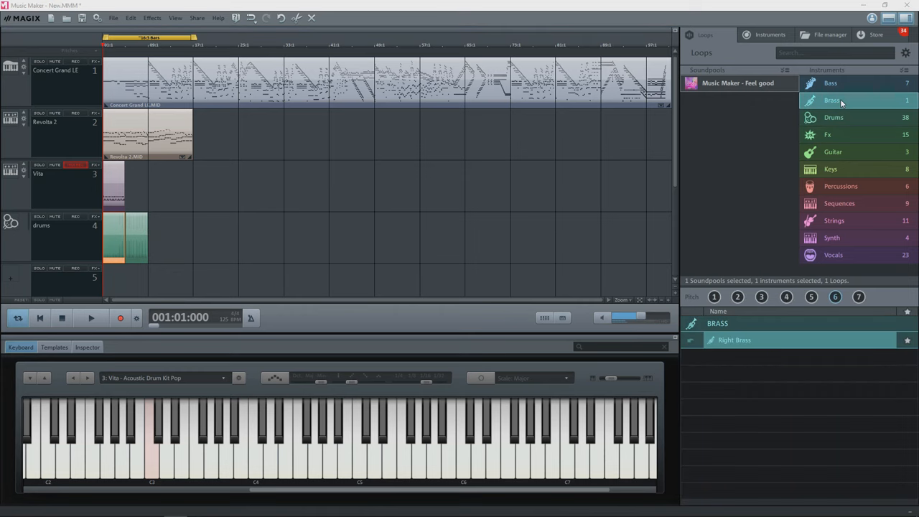
click(830, 82)
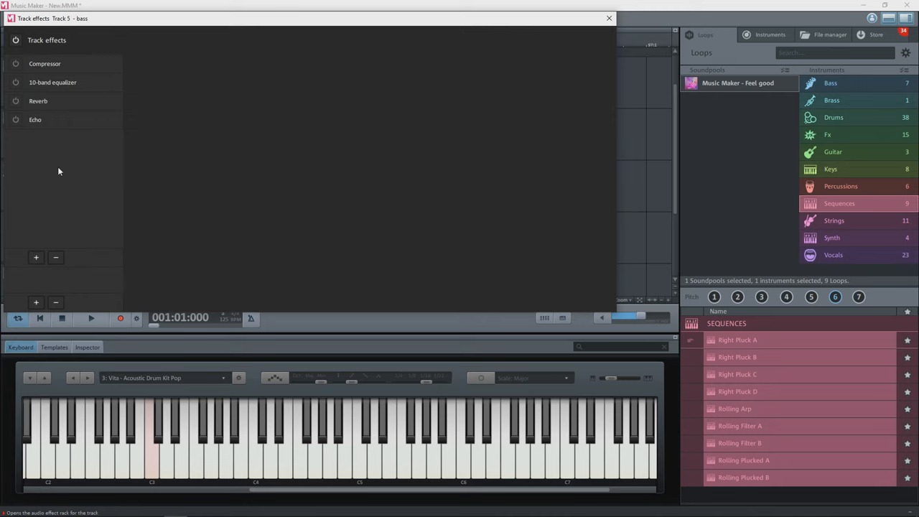
View the bass track's Compressor, Reverb and Echo effect settings.
click(45, 64)
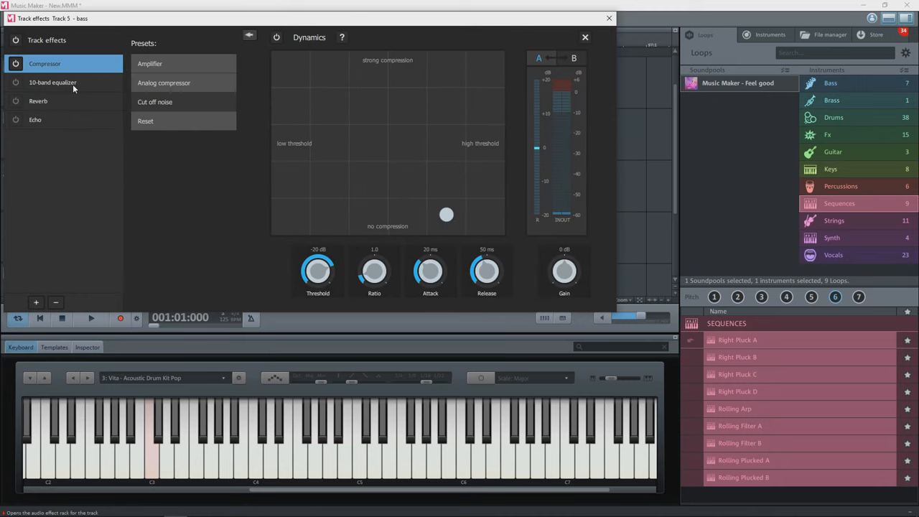
click(37, 100)
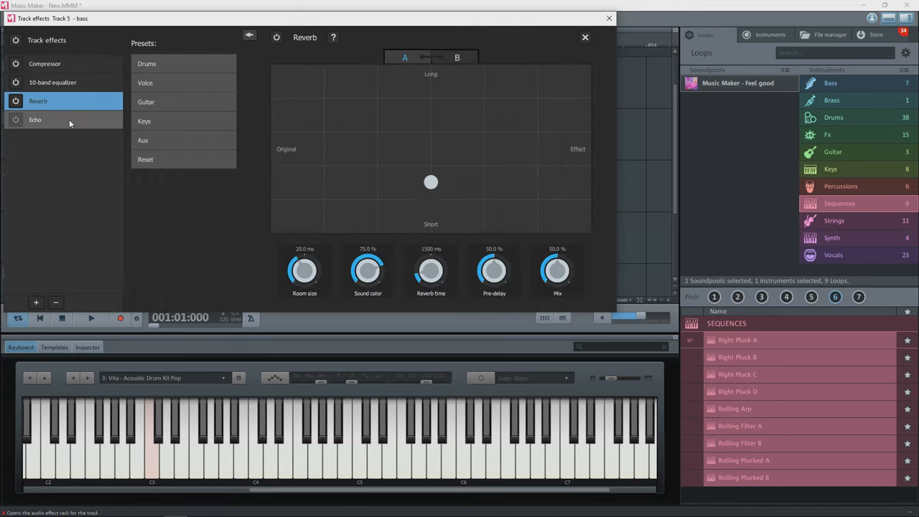
click(34, 119)
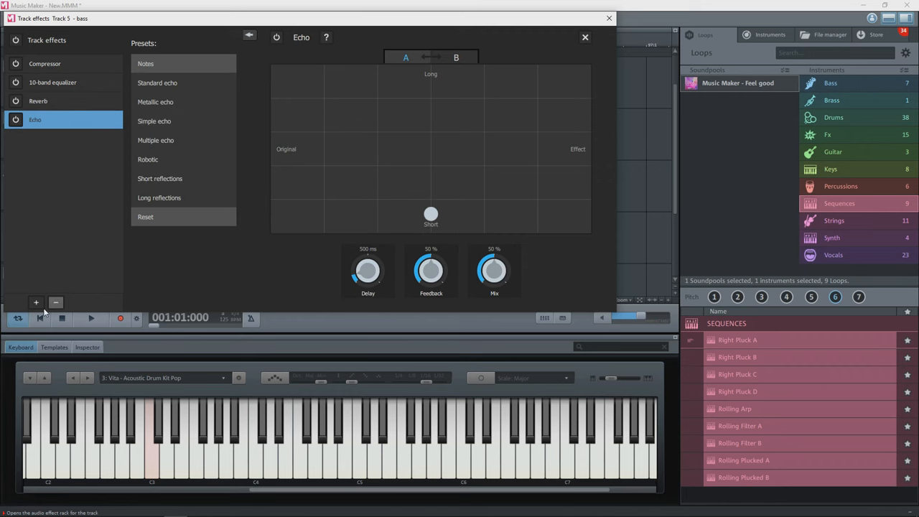
Add the Vandal_SE VST plugin to the bass track, then show the mixer.
click(35, 301)
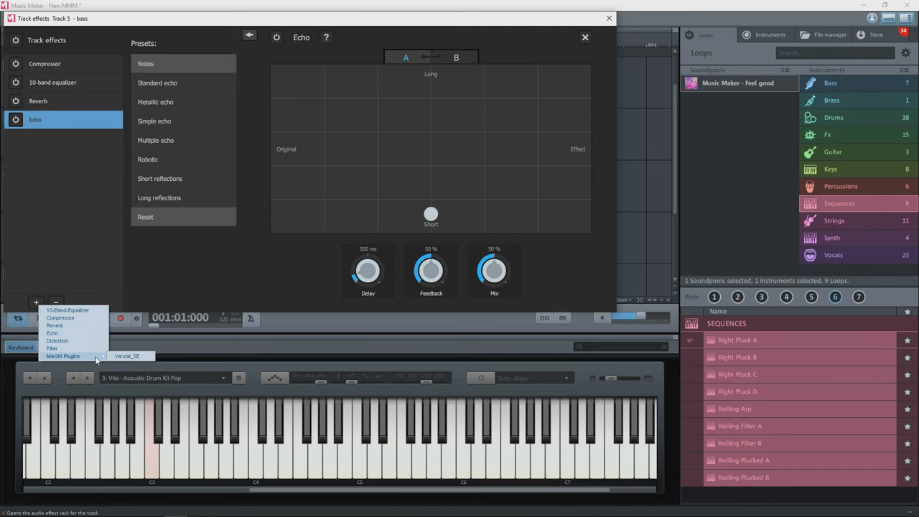
click(126, 356)
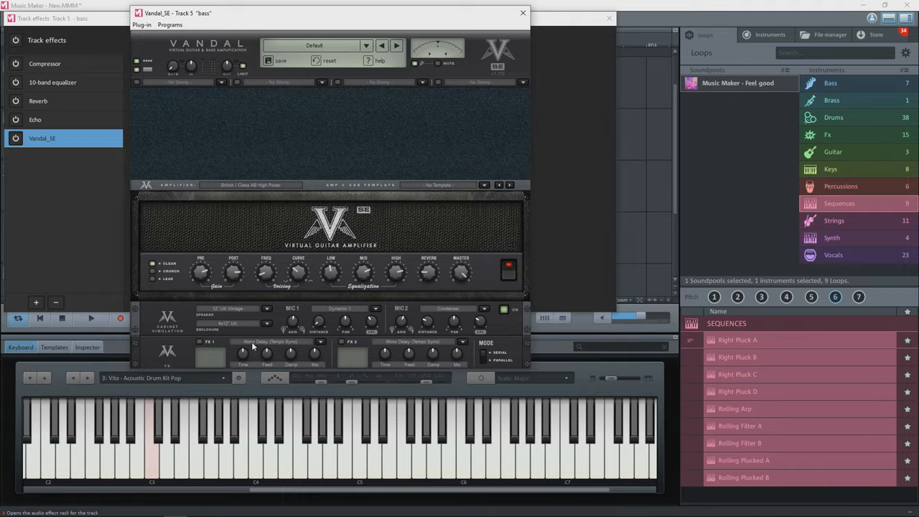
click(523, 13)
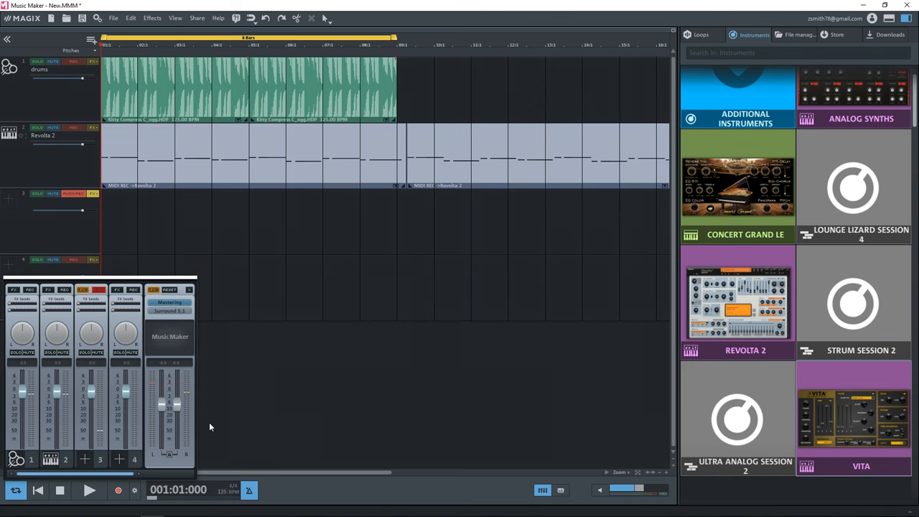
click(118, 490)
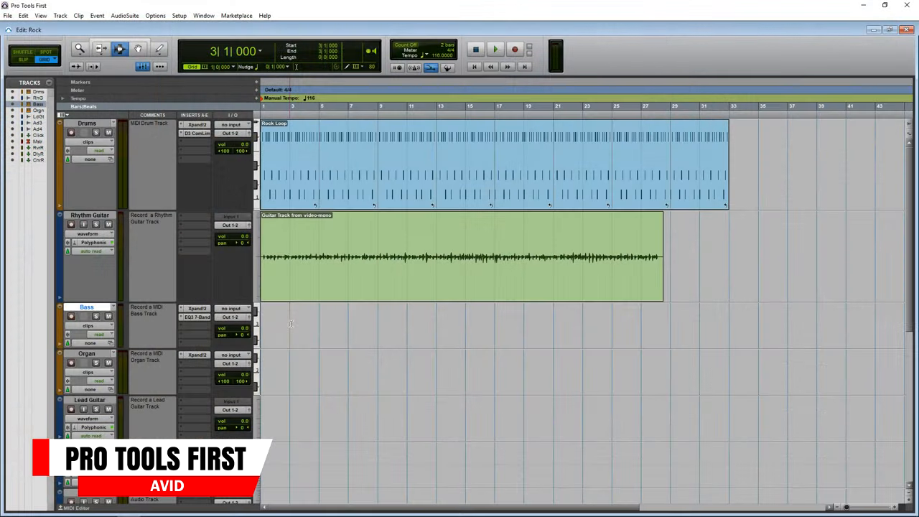
Show the Mix: Rock window for the session's tracks.
click(494, 48)
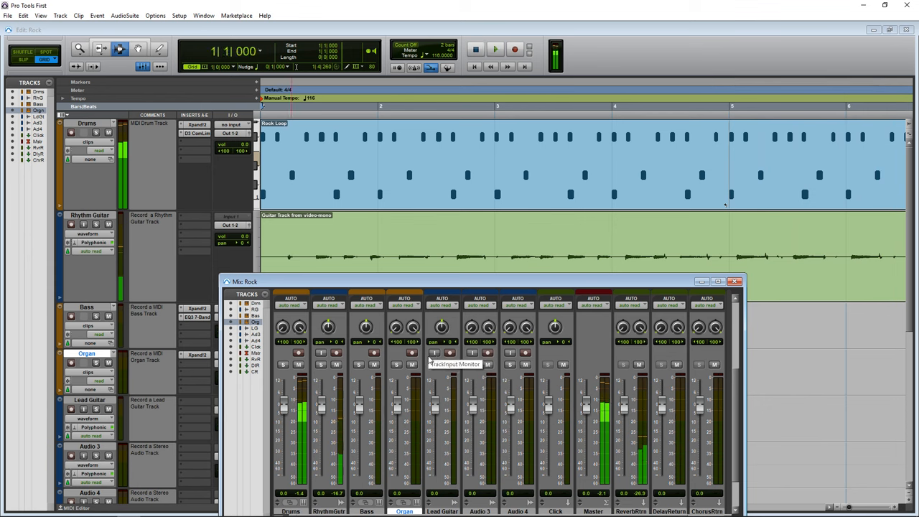
click(493, 49)
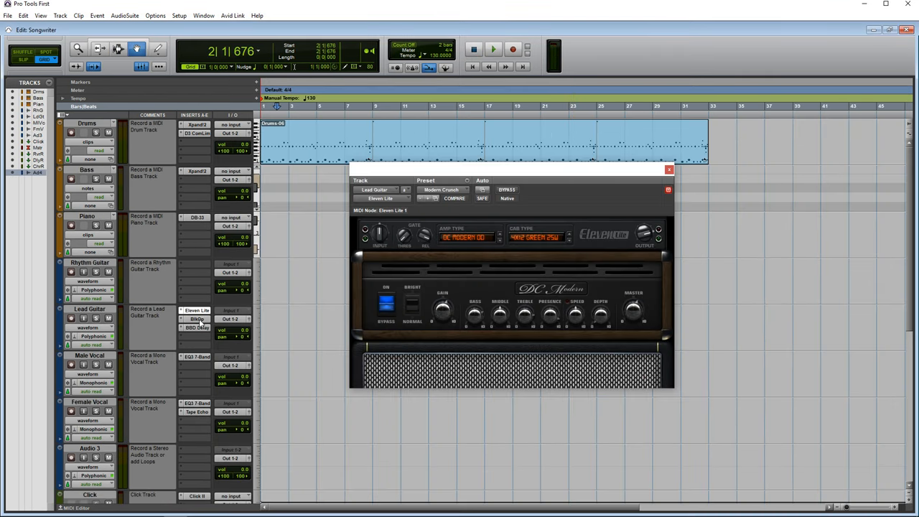
View the Black Op Distortion and BBD Delay plugins on Lead Guitar.
click(197, 318)
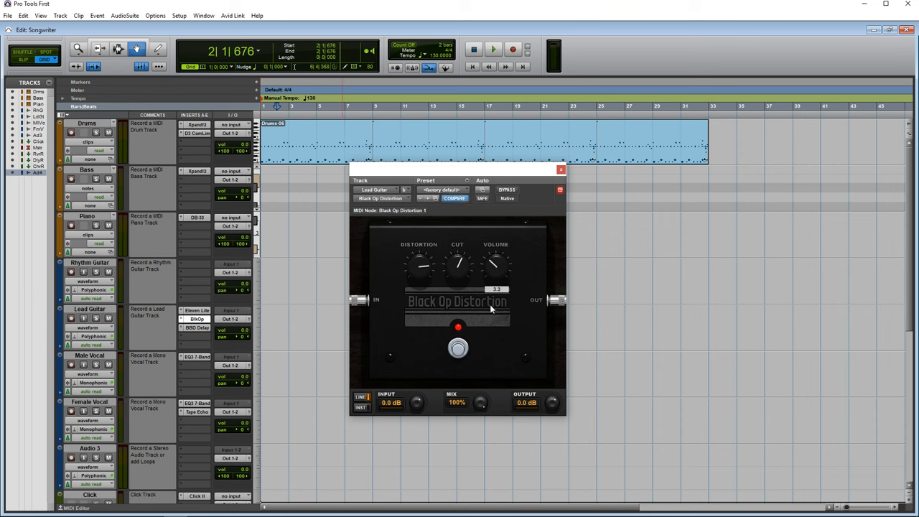
click(195, 328)
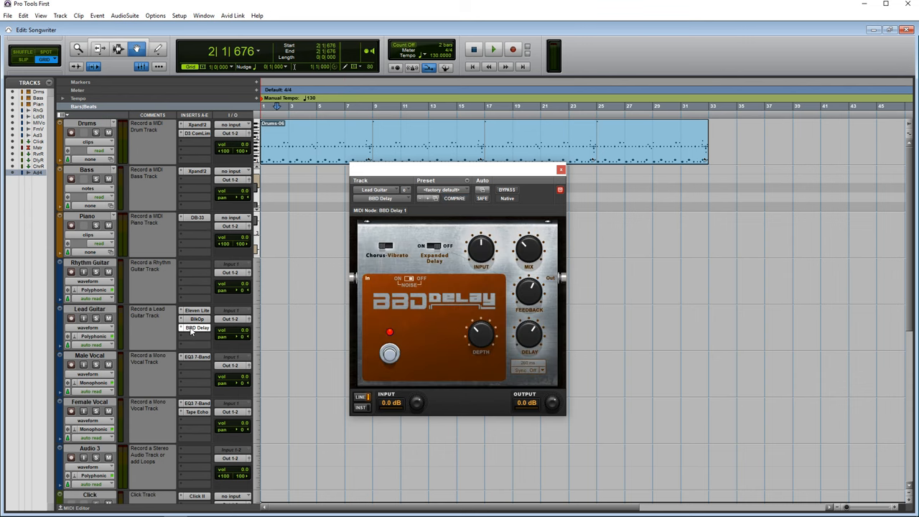
View the Piano track's DB-33 organ, toggling its Cabinet and Organ pages.
click(434, 246)
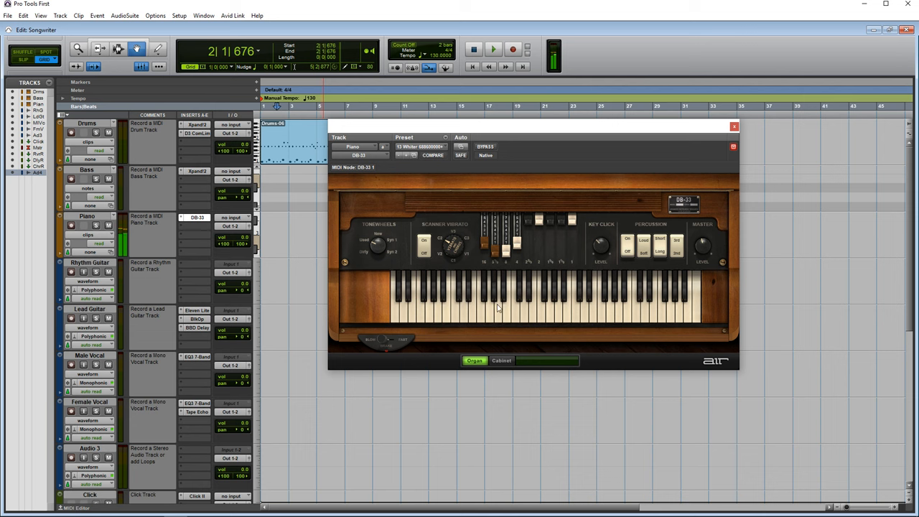
click(502, 360)
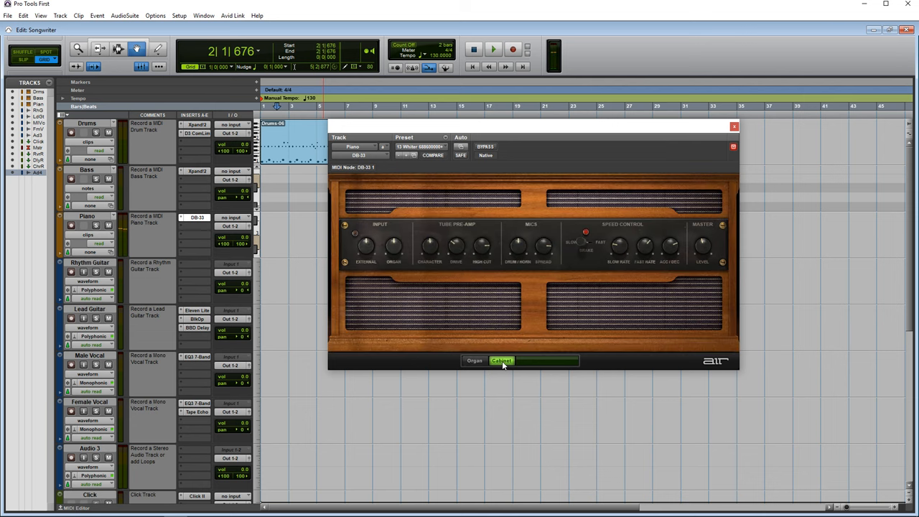
click(474, 360)
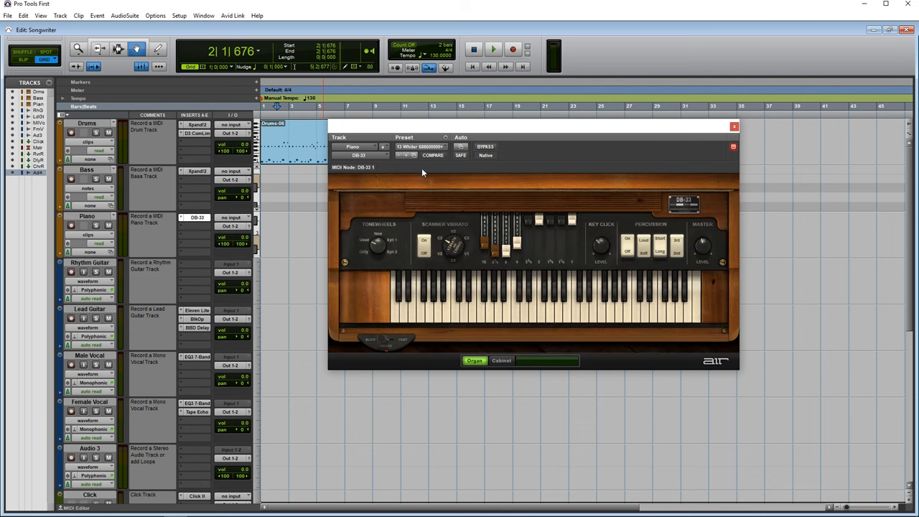